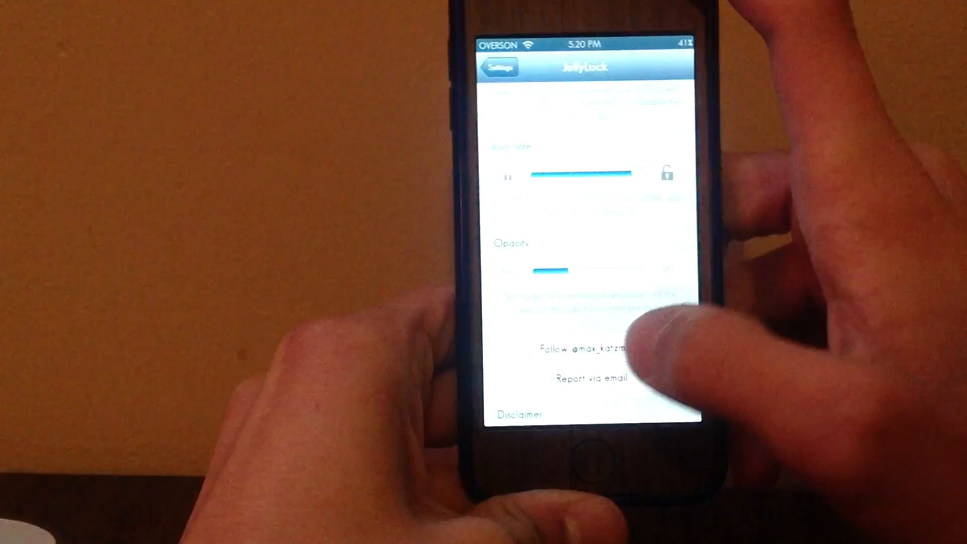
pyautogui.scroll(-3)
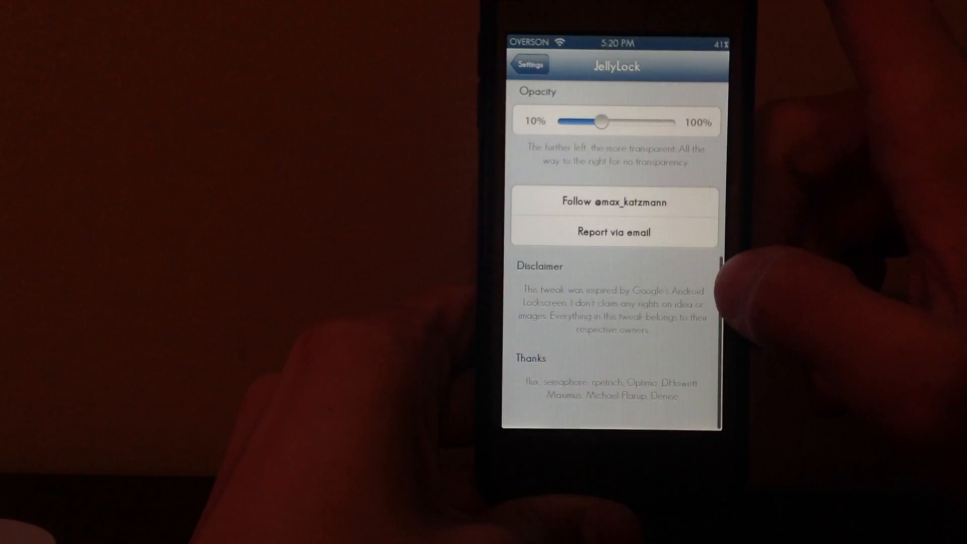
pyautogui.scroll(-3)
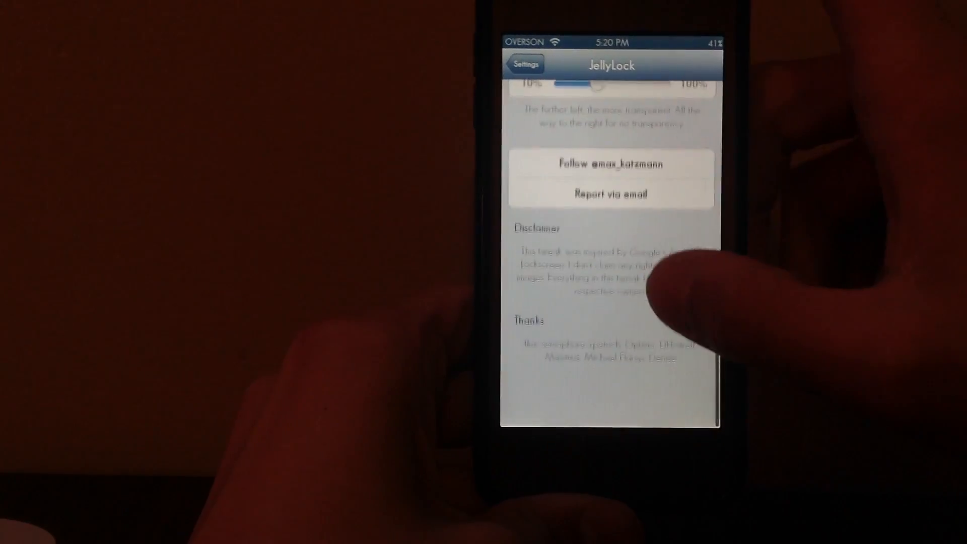